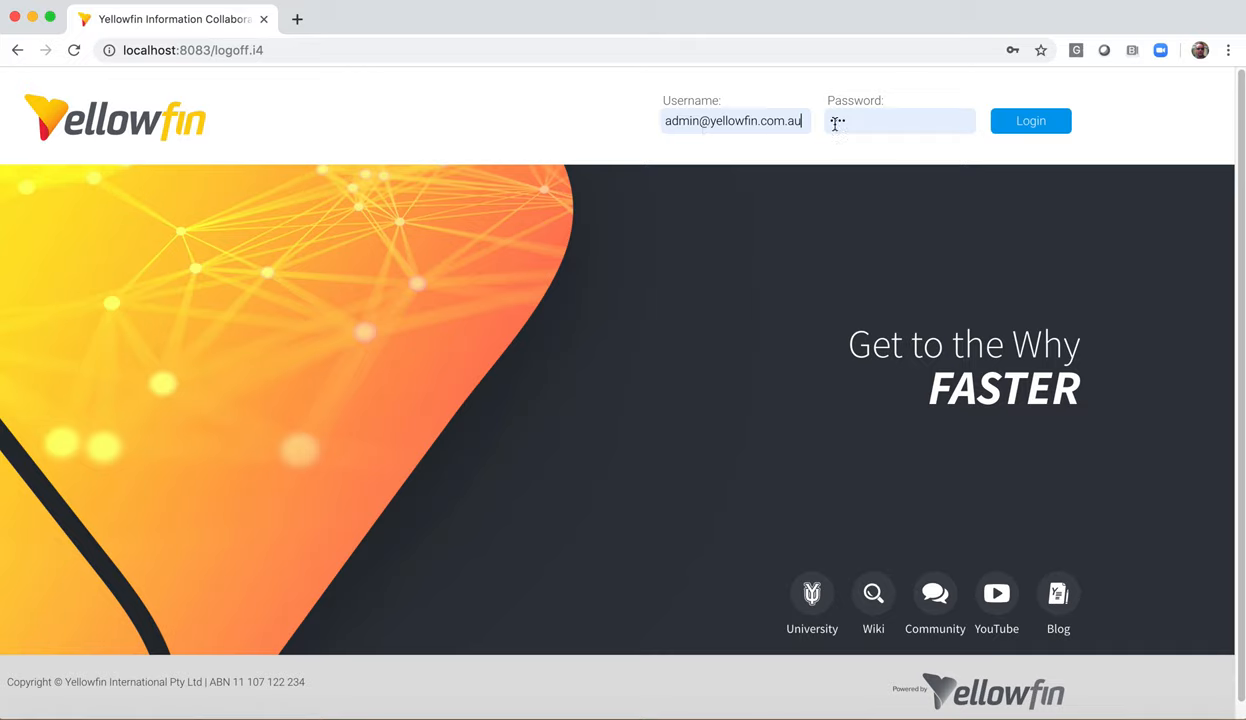
# Log in to Yellowfin as the administrator, landing on the dashboard filtered to locations 402–404.
pyautogui.click(1030, 120)
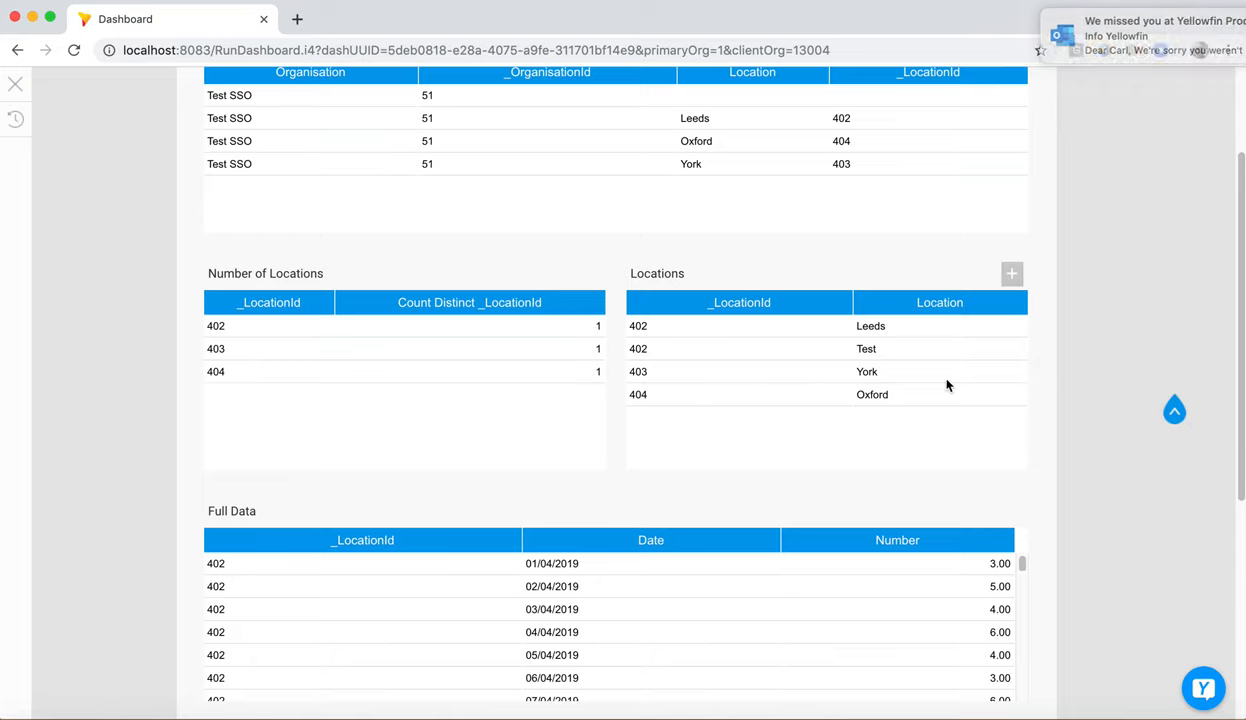
# Scroll the client dashboard to review the Organisation, Locations and Full Data reports for Test SSO.
pyautogui.scroll(-3)
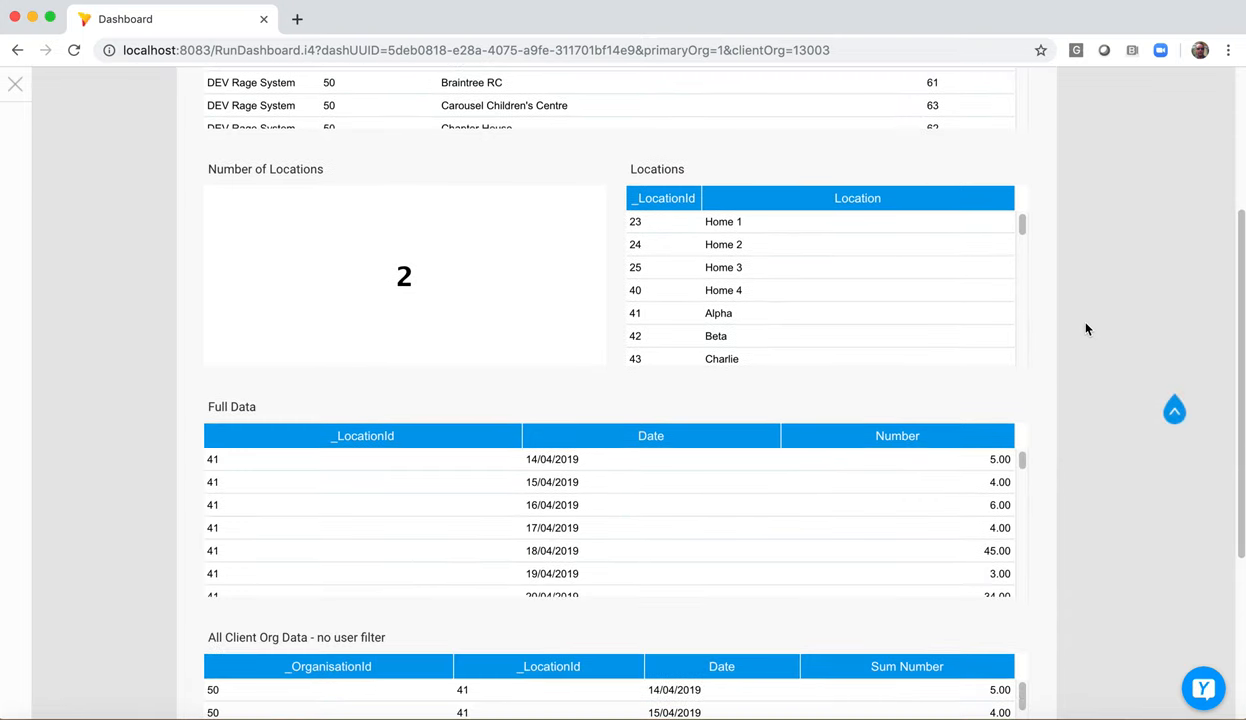
pyautogui.scroll(-3)
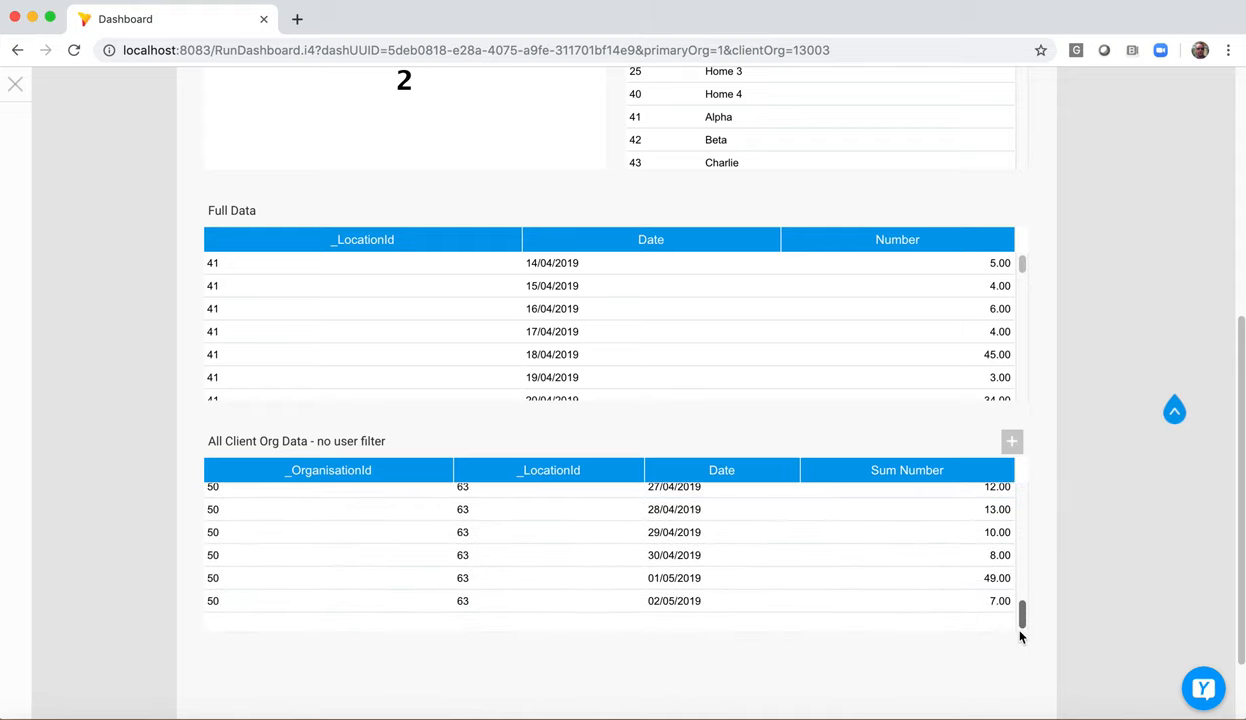